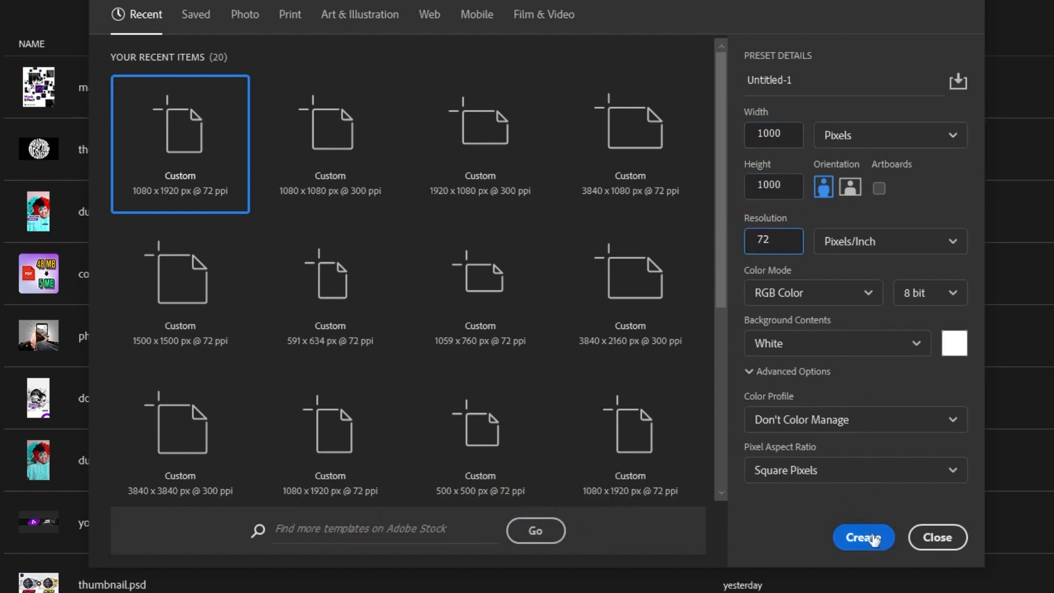
Step: Create a 1080x1080 px document with a black Solid Color fill layer
click(863, 537)
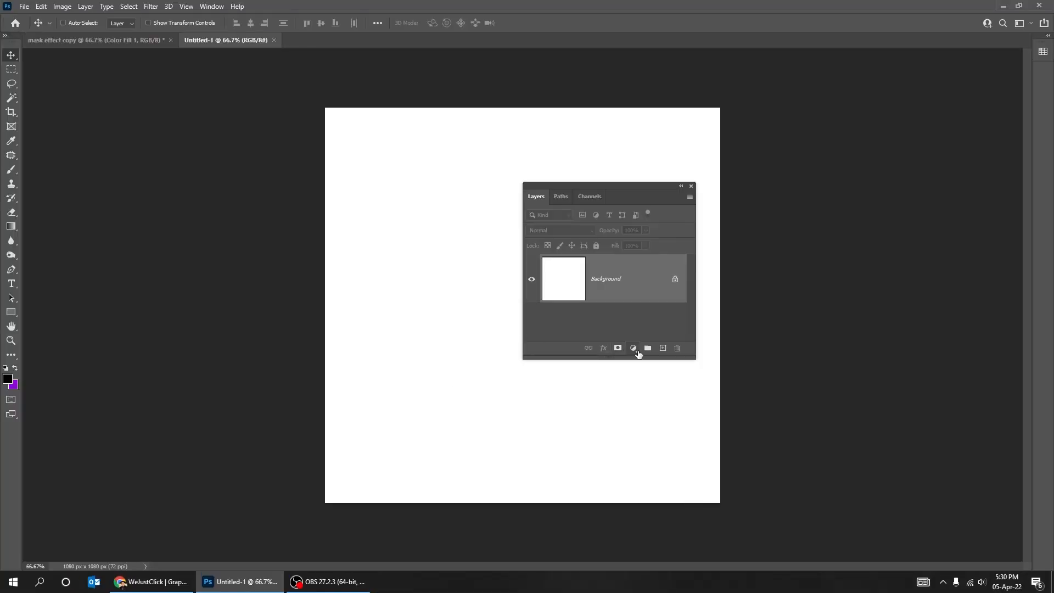
click(633, 347)
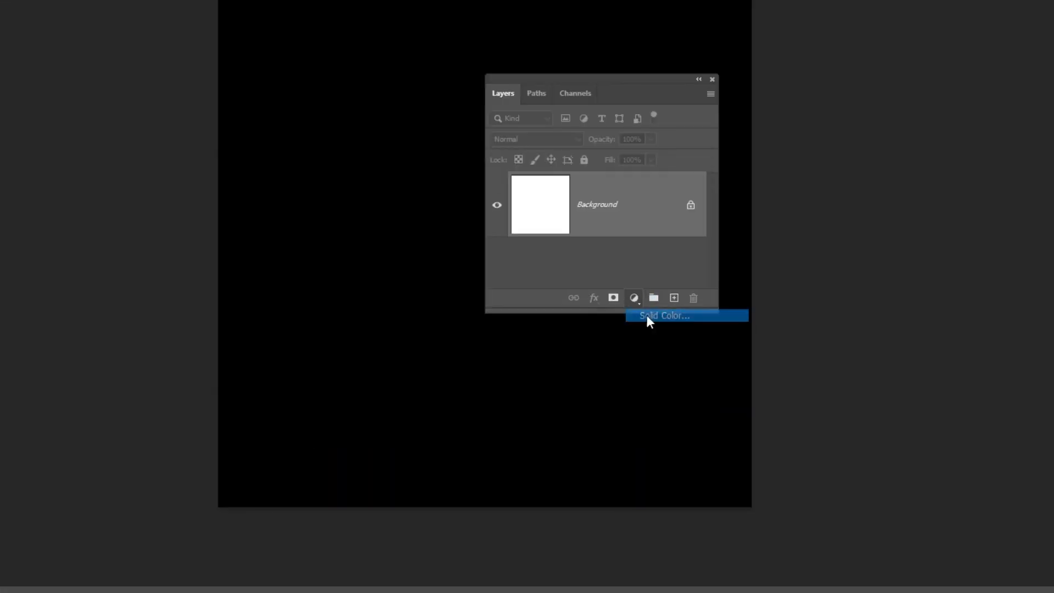
click(663, 315)
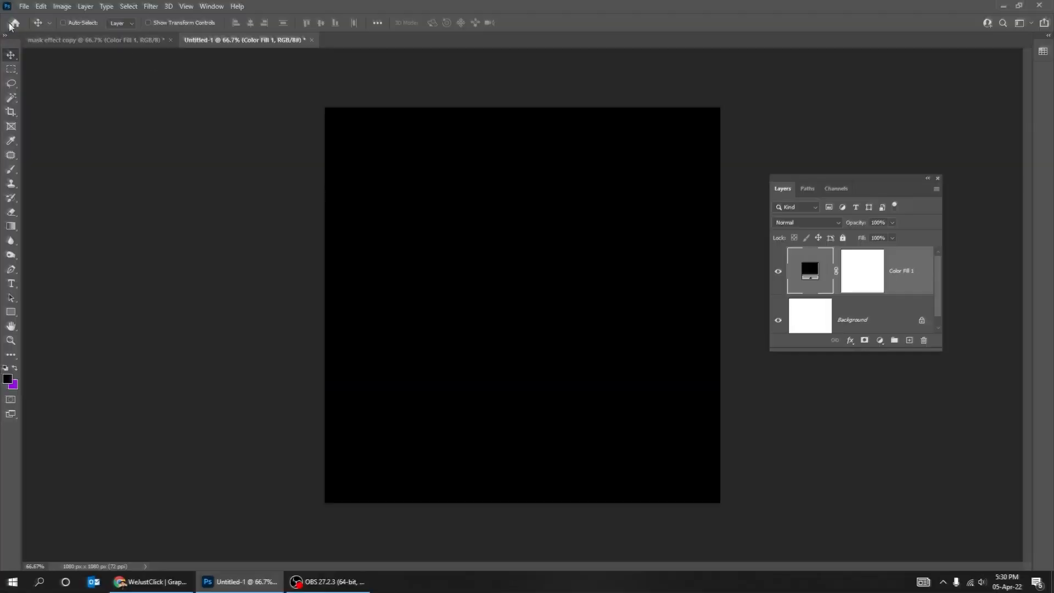
Step: Define the canvas as a brush preset named 'square'
click(59, 7)
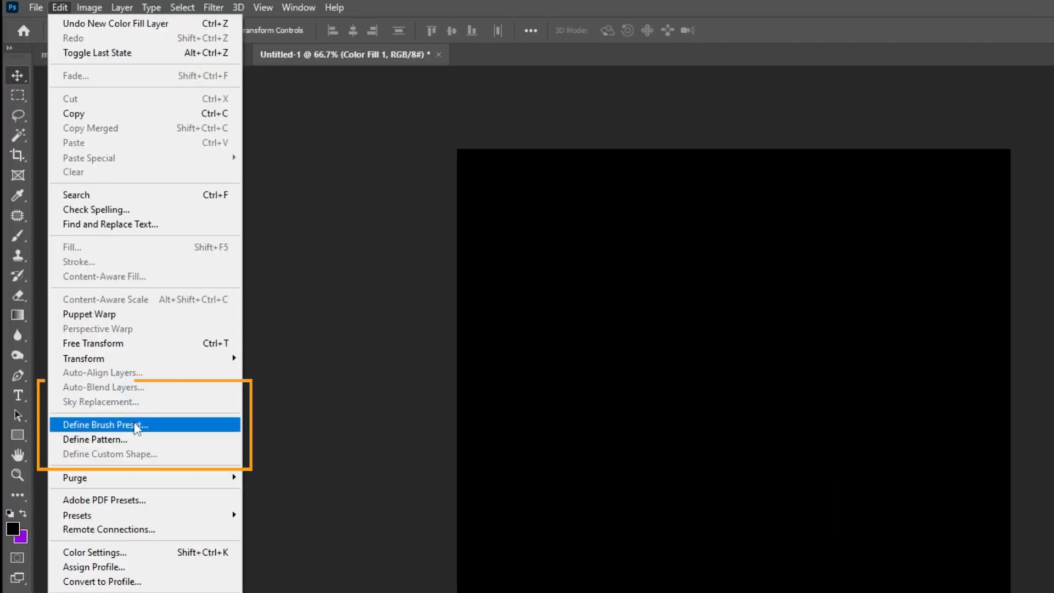
click(104, 425)
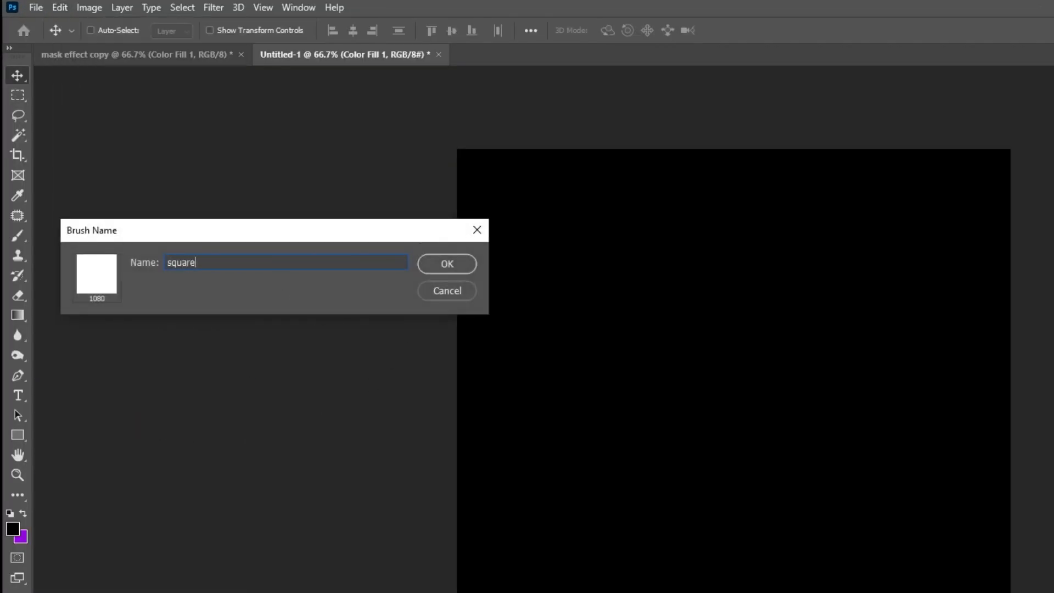
click(446, 263)
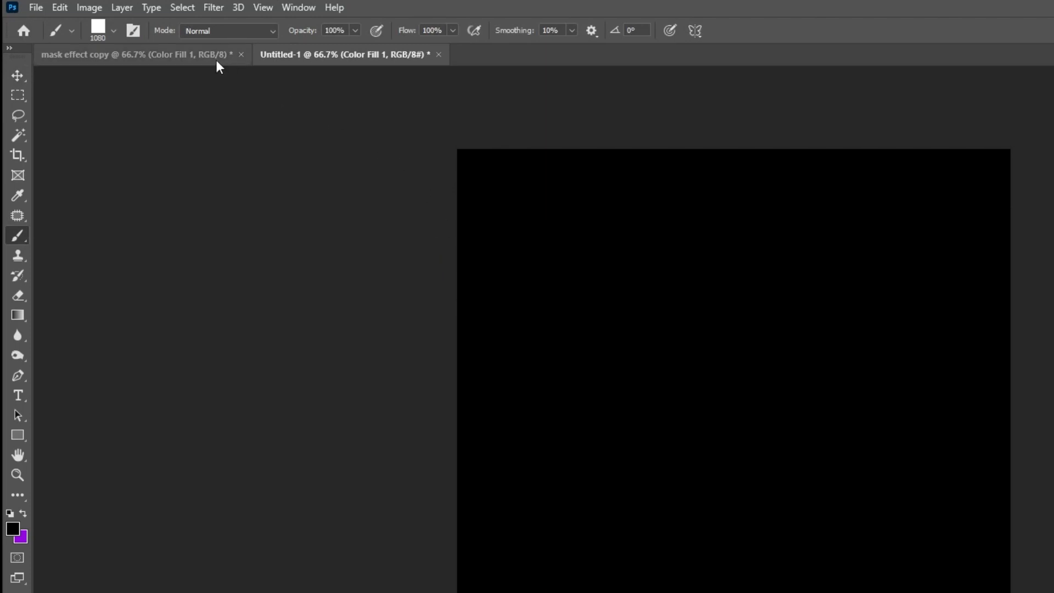
Step: In the mask effect copy, clip the portrait to Layer 1 and stamp squares
click(101, 55)
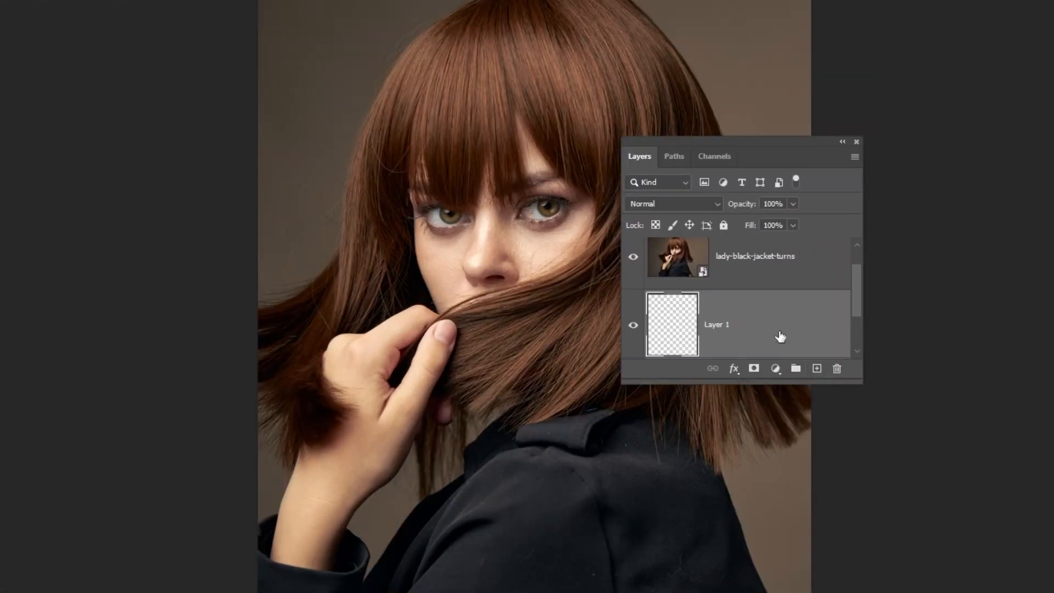
right_click(677, 256)
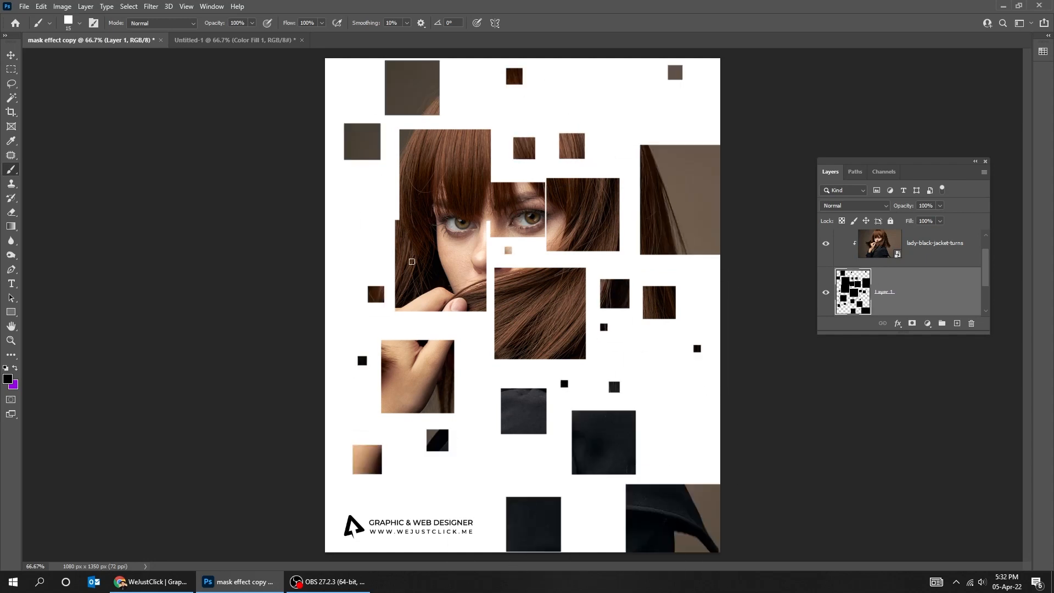
click(11, 55)
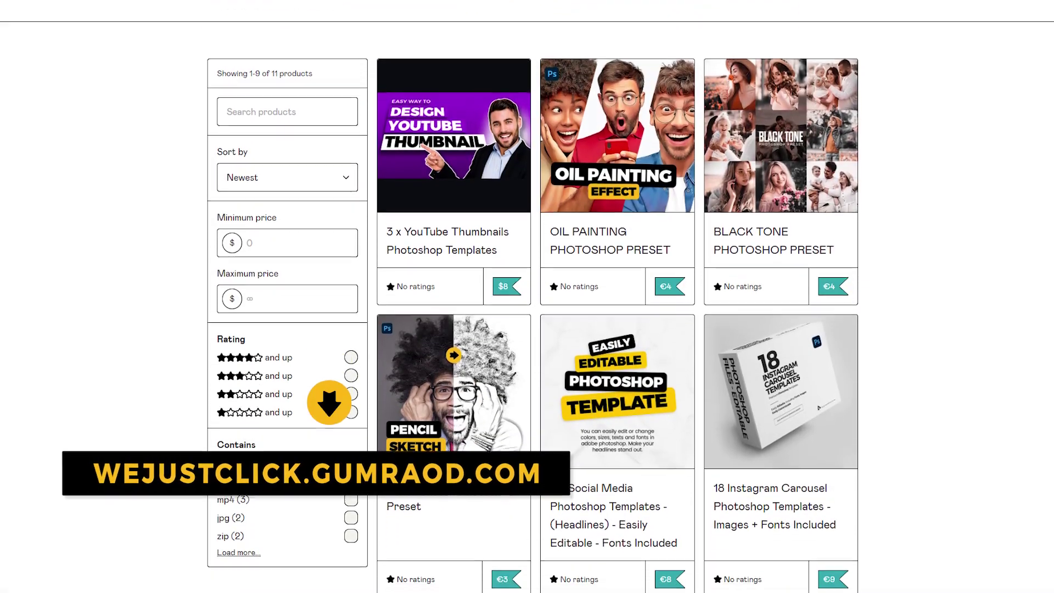
Step: Scroll the wejustclick Gumroad store down through later Photoshop template listings
scroll(down, 3)
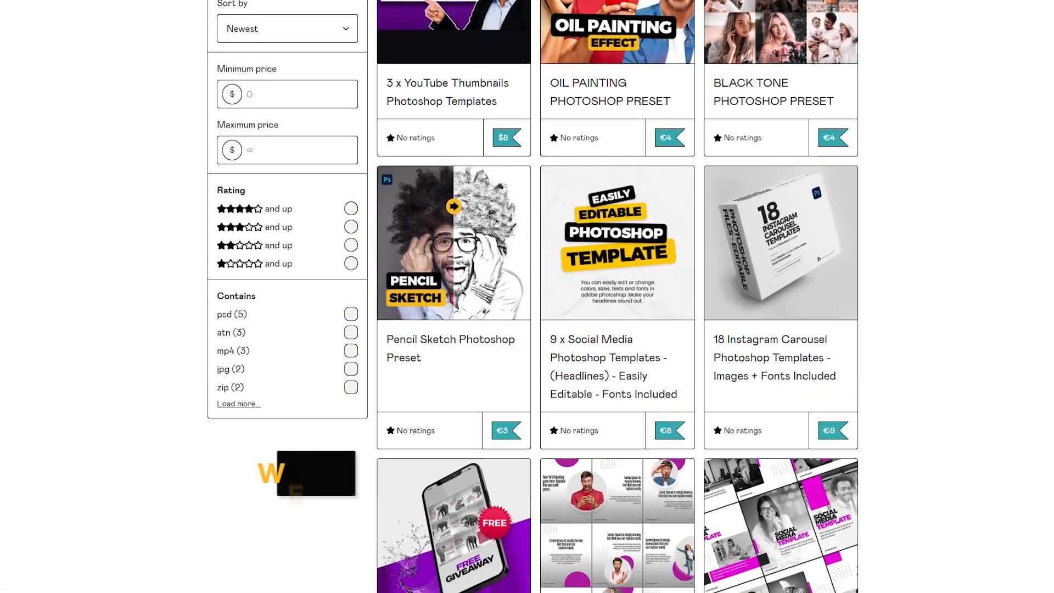
scroll(down, 3)
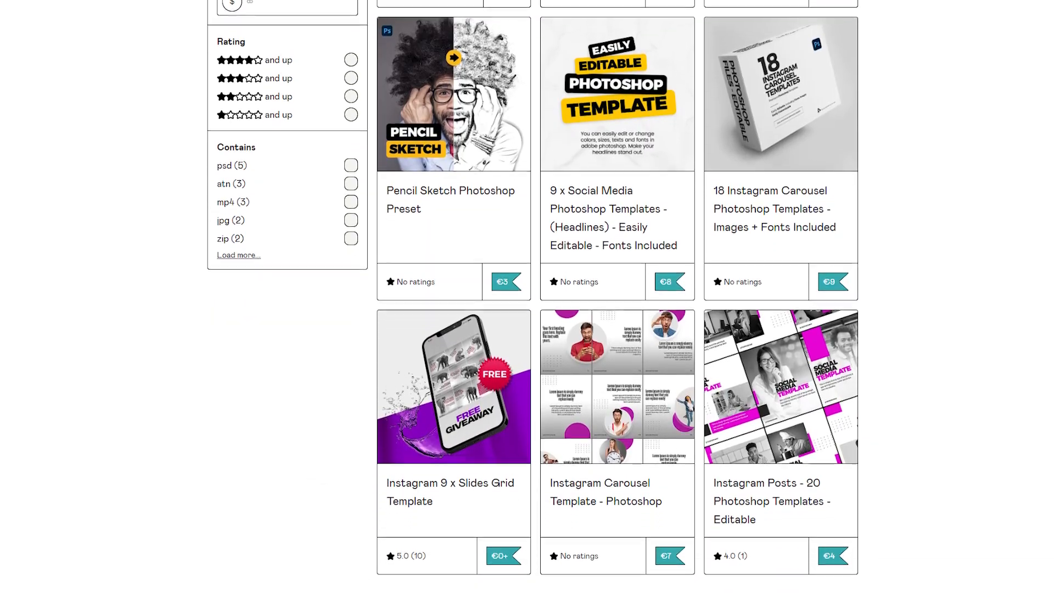